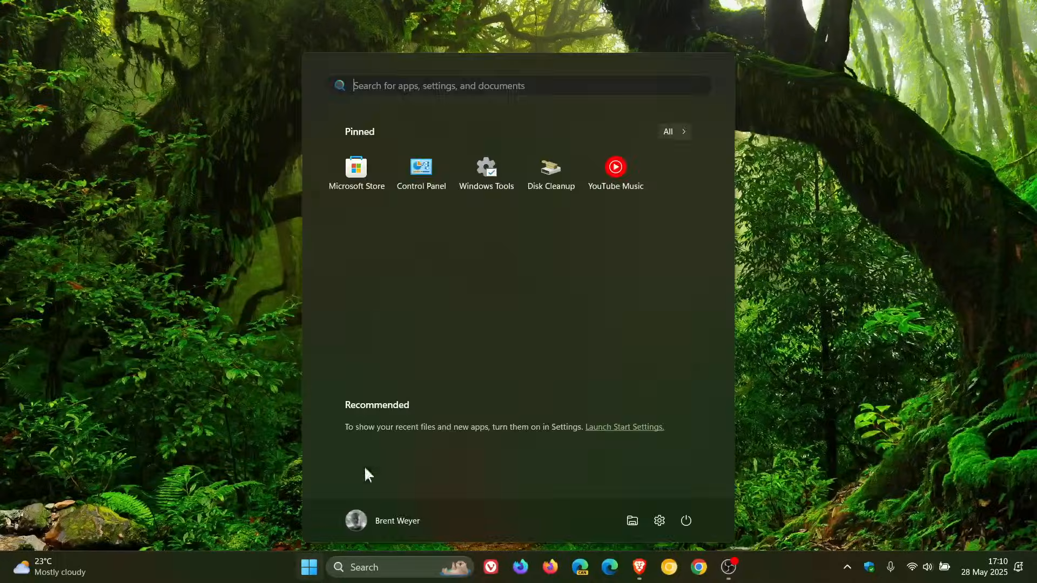
Step: Show the Windows Update page in Settings, reporting the device is up to date
{"action": "left_click", "coordinate": [658, 520]}
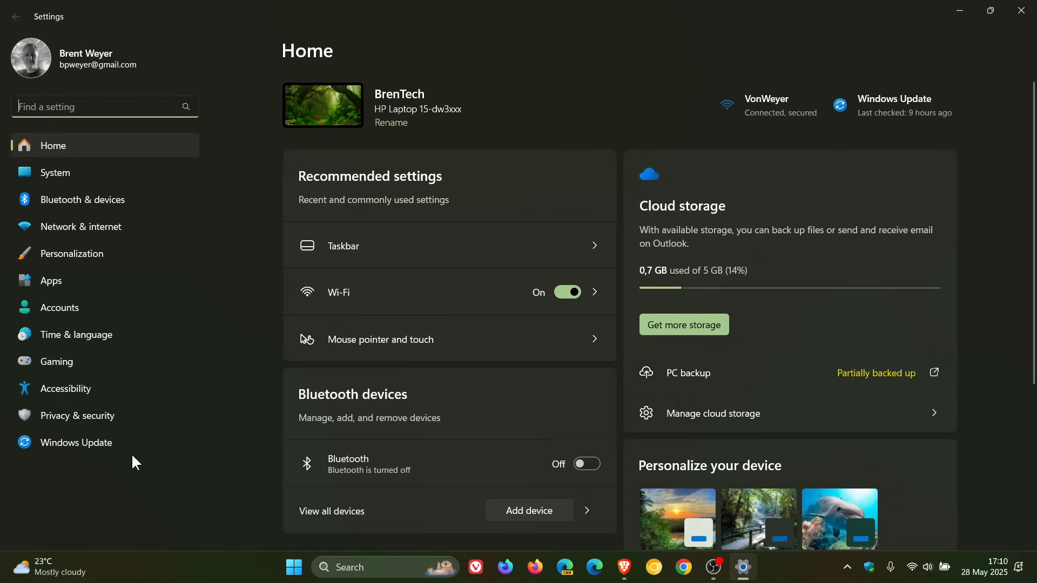
{"action": "left_click", "coordinate": [77, 442]}
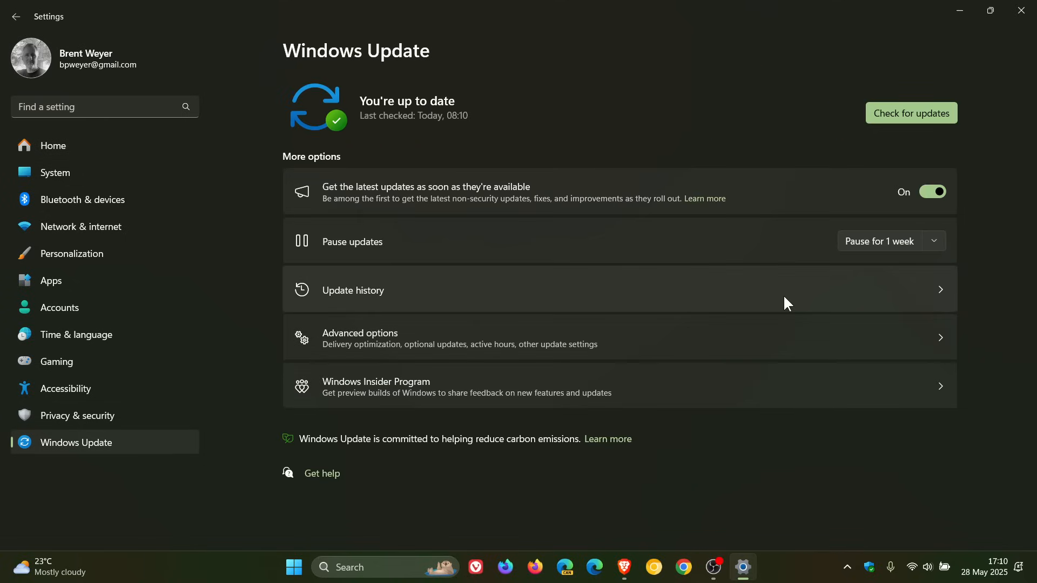
{"action": "scroll", "scroll_direction": "down", "scroll_amount": 3}
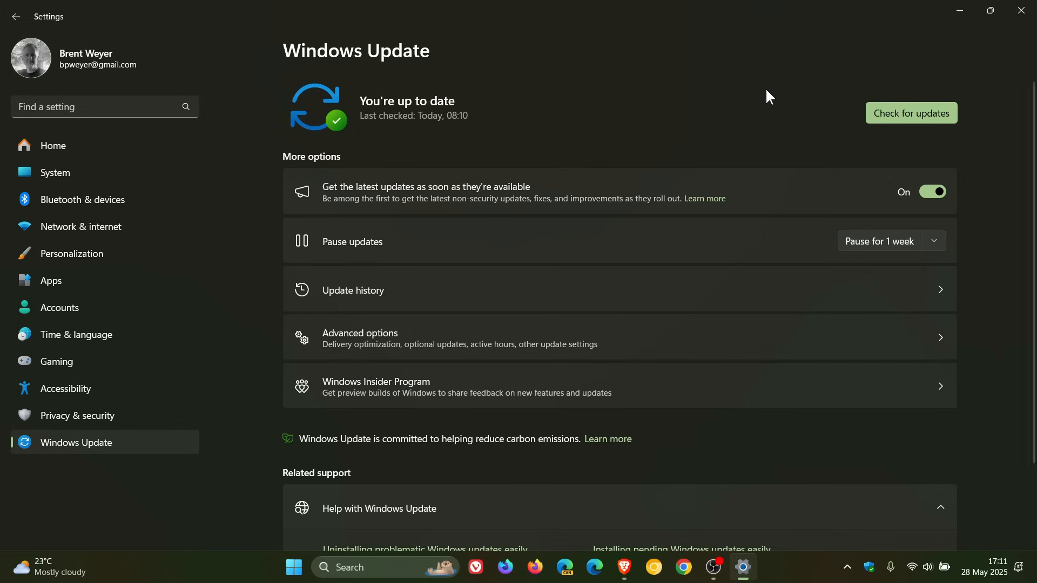
{"action": "mouse_move", "coordinate": [724, 125]}
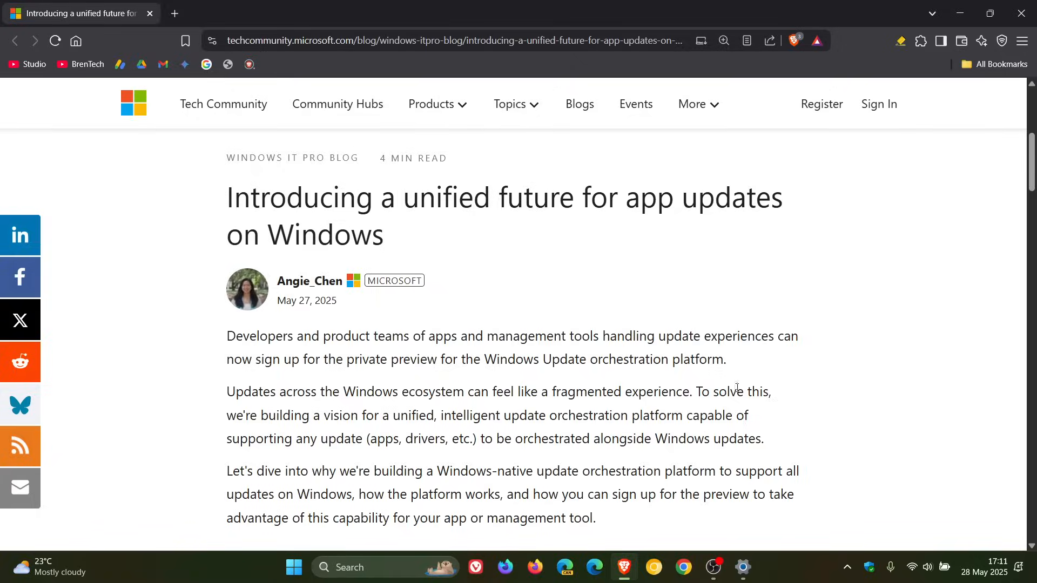
{"action": "mouse_move", "coordinate": [856, 271]}
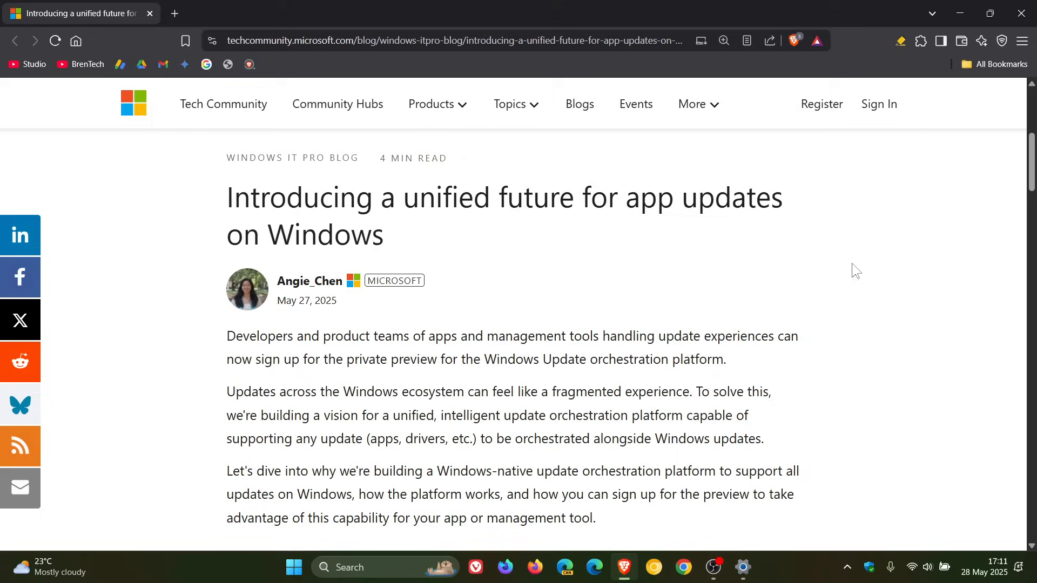
{"action": "mouse_move", "coordinate": [950, 26]}
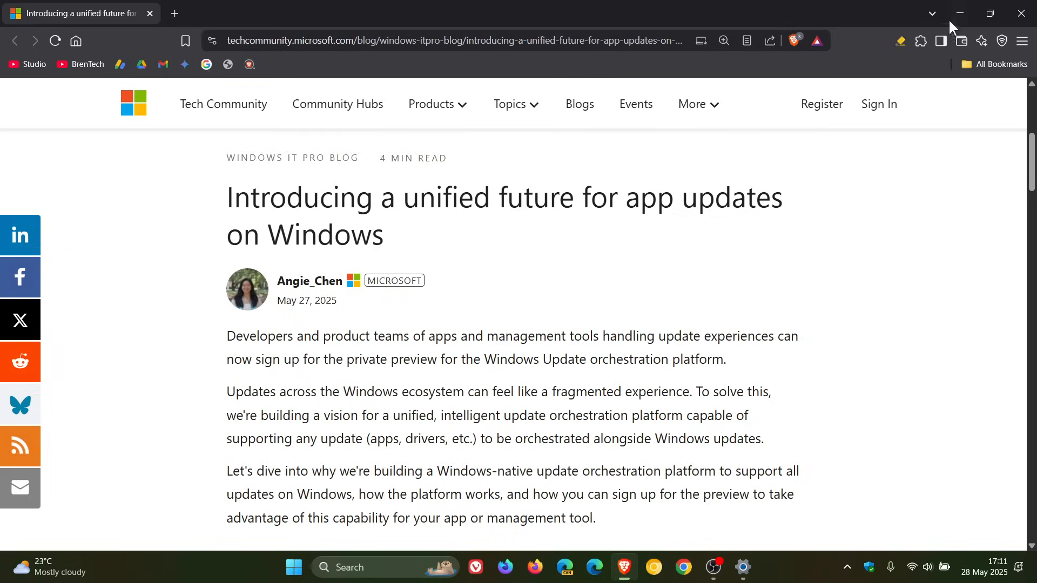
Step: Minimize the blog post so the Windows Update page is visible again
{"action": "left_click", "coordinate": [742, 567]}
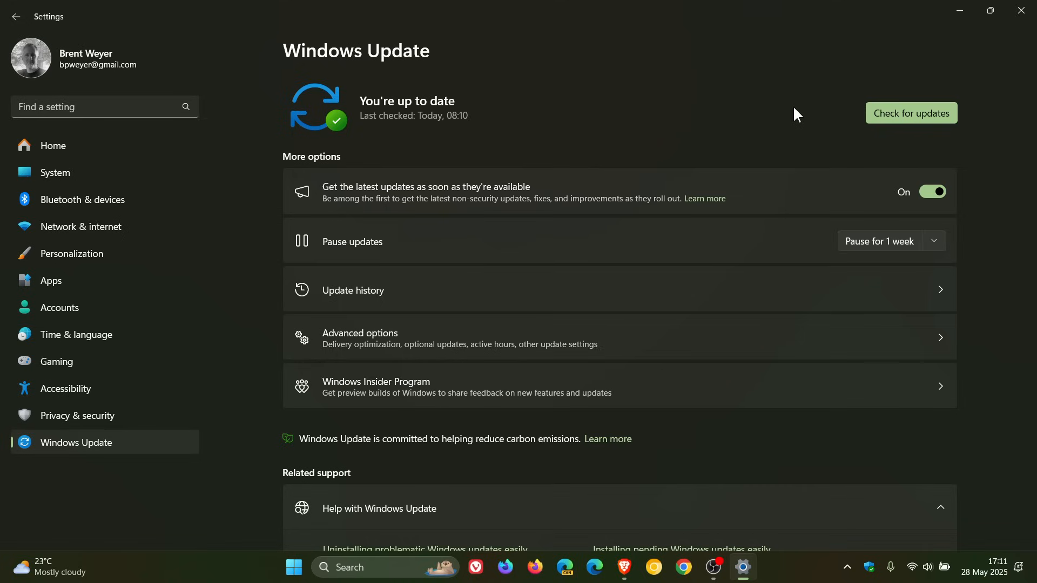
{"action": "mouse_move", "coordinate": [482, 412]}
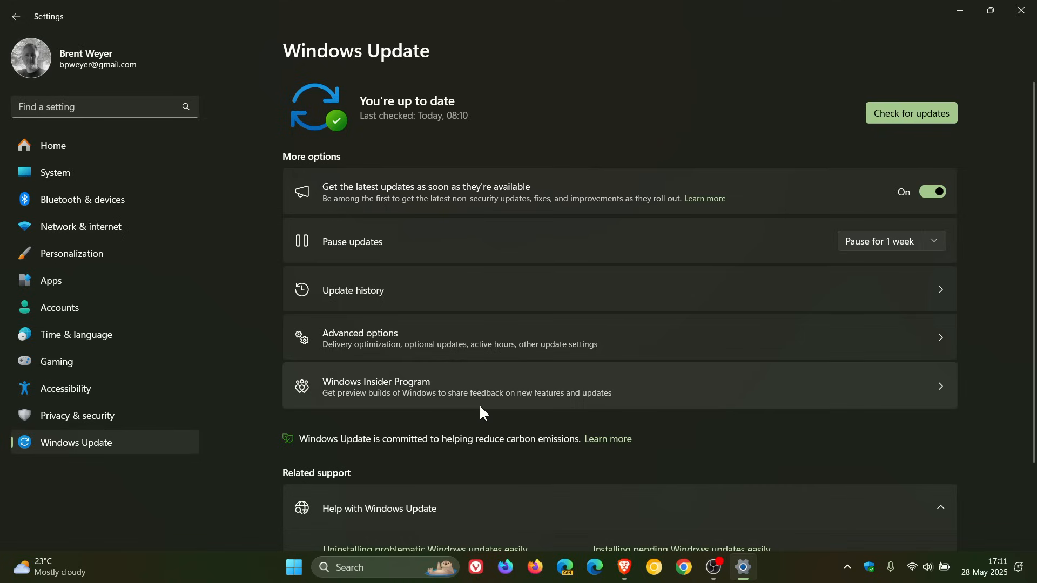
{"action": "mouse_move", "coordinate": [746, 99]}
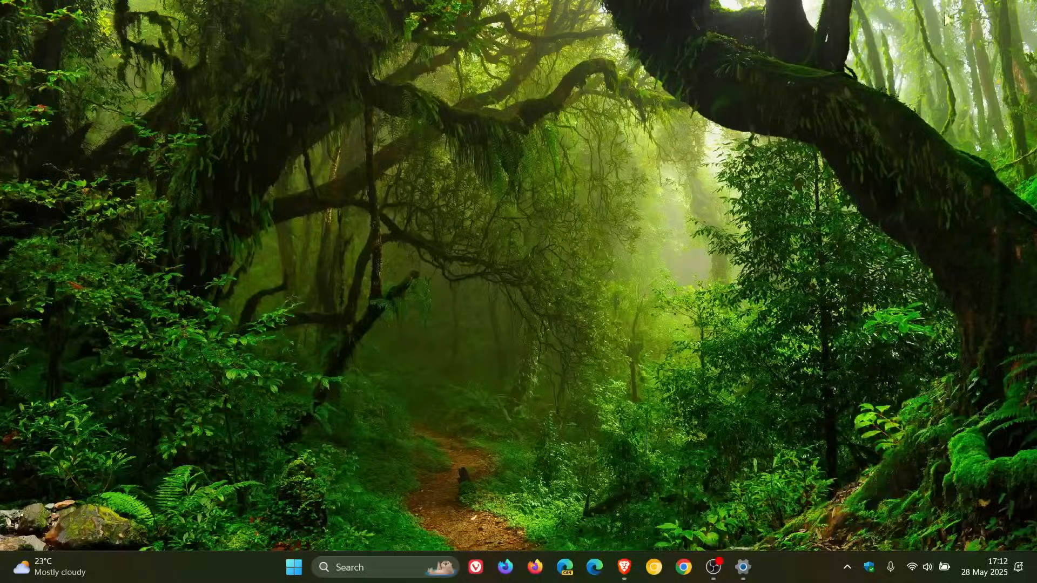
{"action": "mouse_move", "coordinate": [772, 127]}
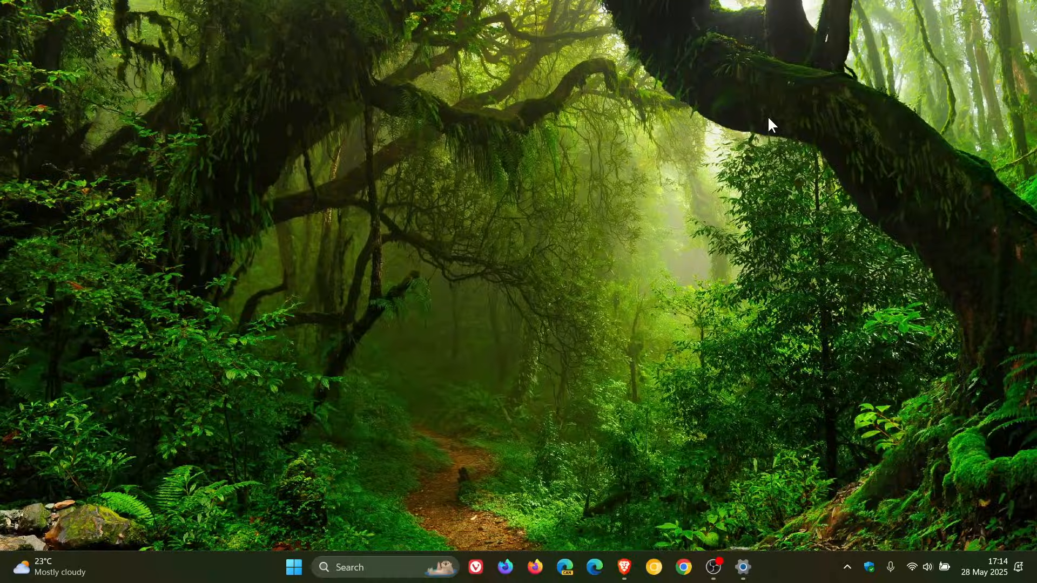
{"action": "left_click", "coordinate": [743, 567]}
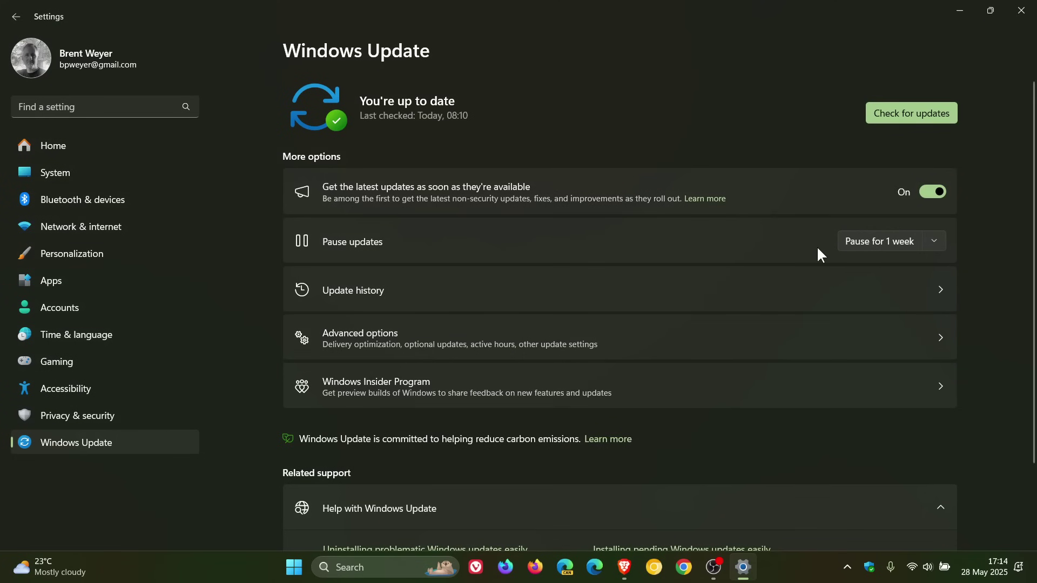
{"action": "mouse_move", "coordinate": [736, 116]}
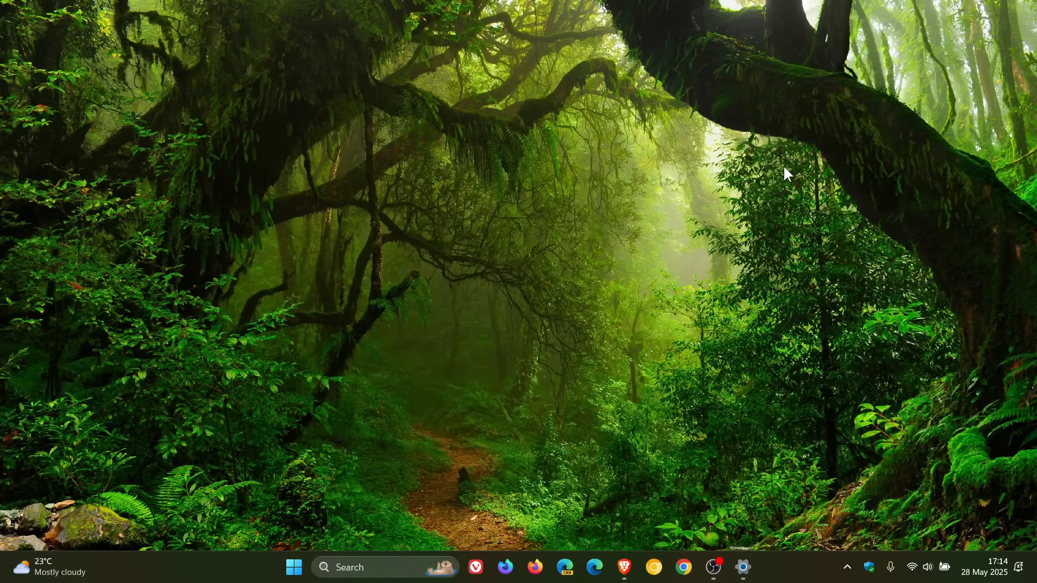
{"action": "mouse_move", "coordinate": [666, 548]}
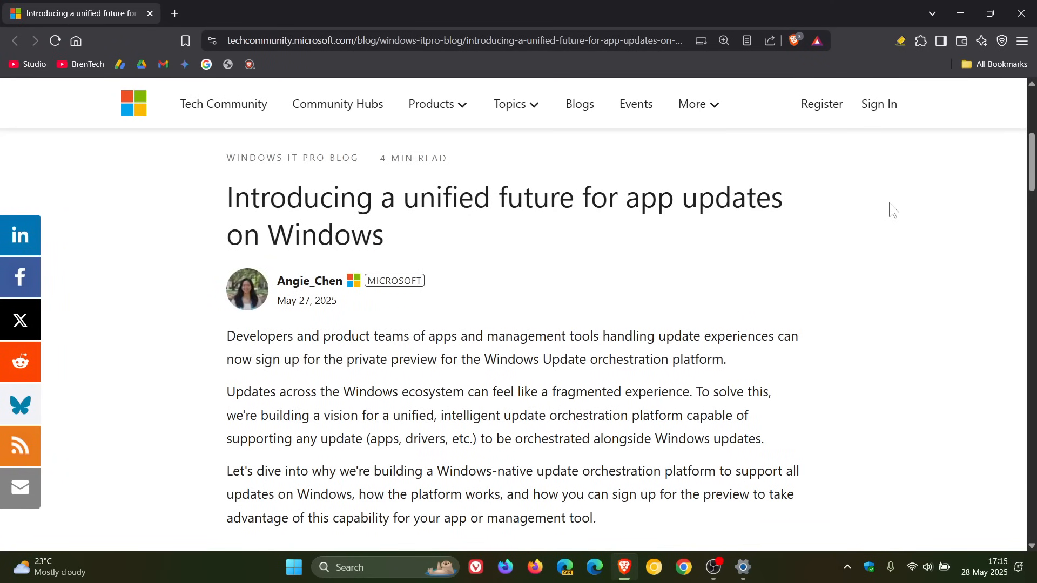
{"action": "mouse_move", "coordinate": [913, 214]}
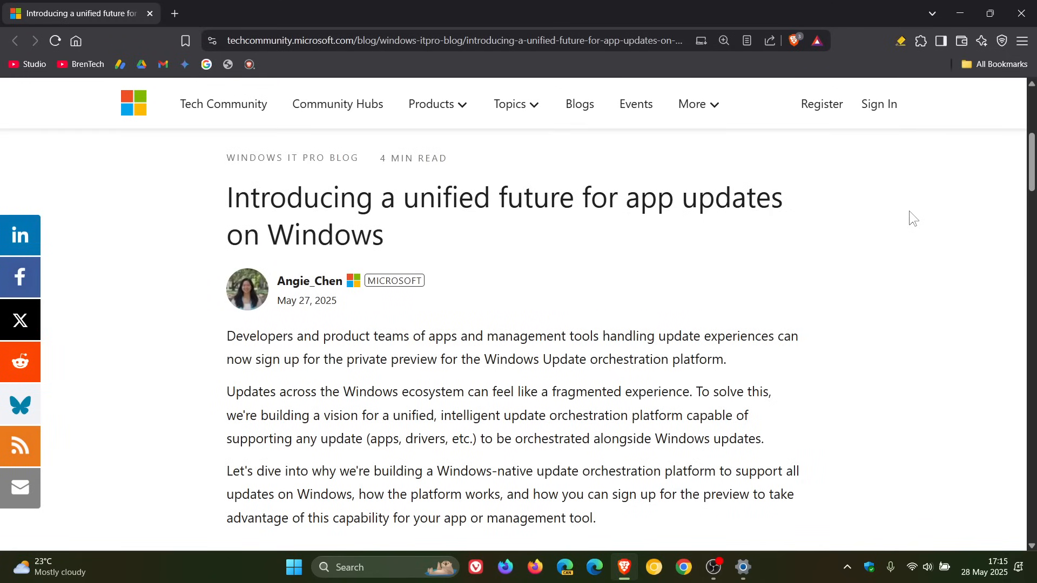
{"action": "mouse_move", "coordinate": [911, 224]}
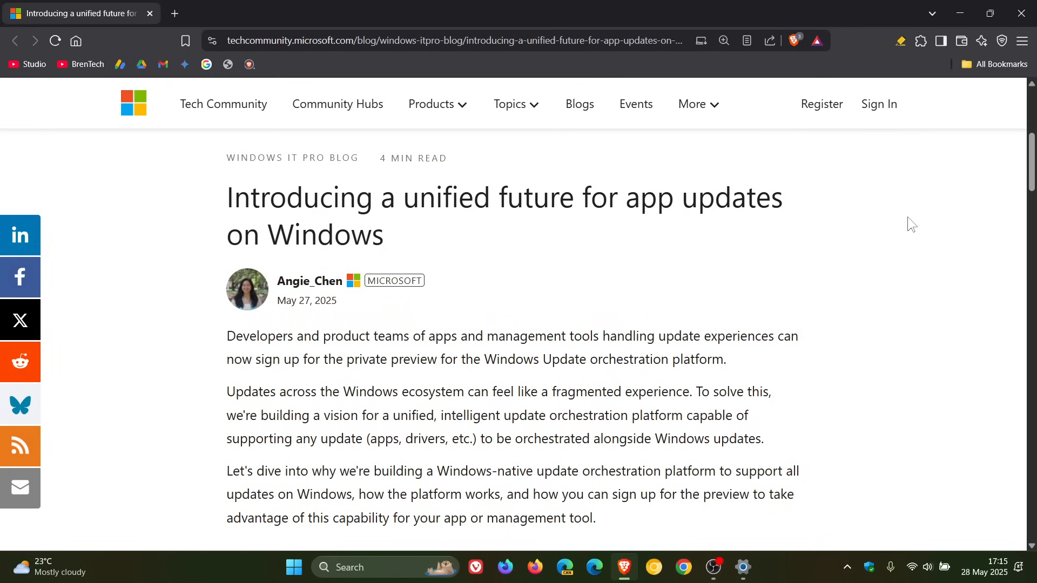
{"action": "mouse_move", "coordinate": [901, 244]}
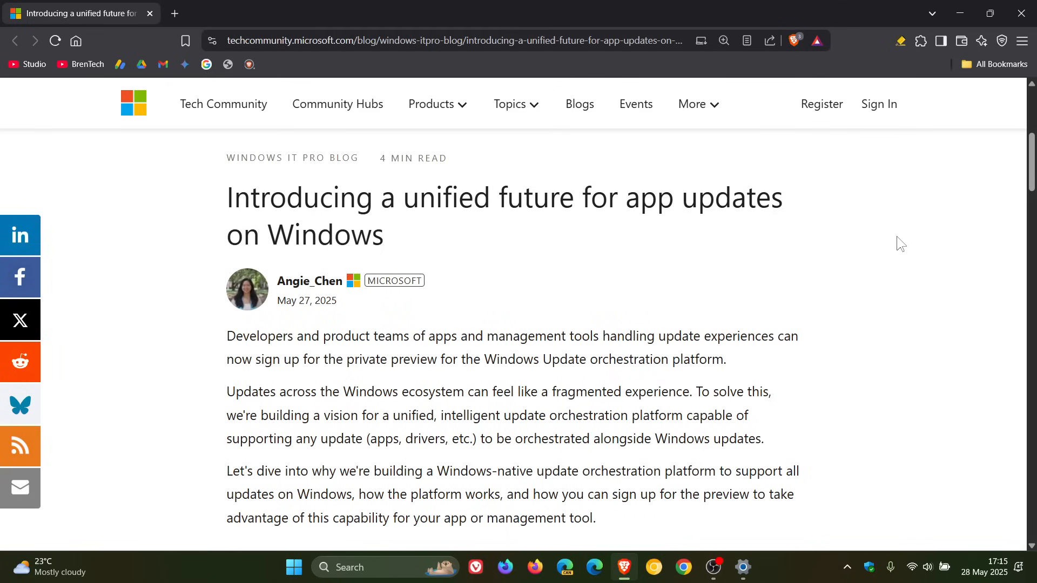
{"action": "scroll", "scroll_direction": "down", "scroll_amount": 3}
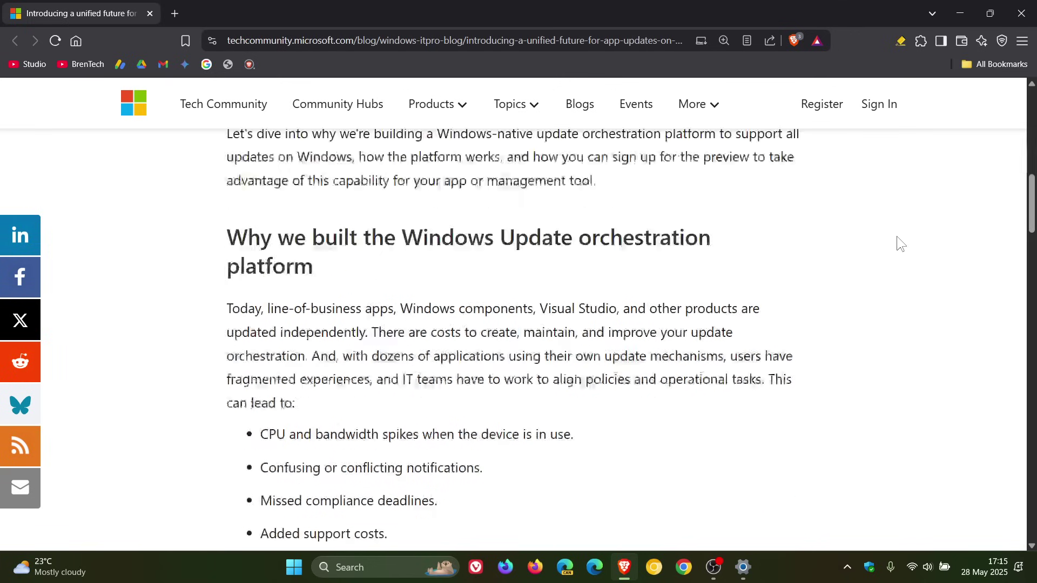
{"action": "scroll", "scroll_direction": "down", "scroll_amount": 3}
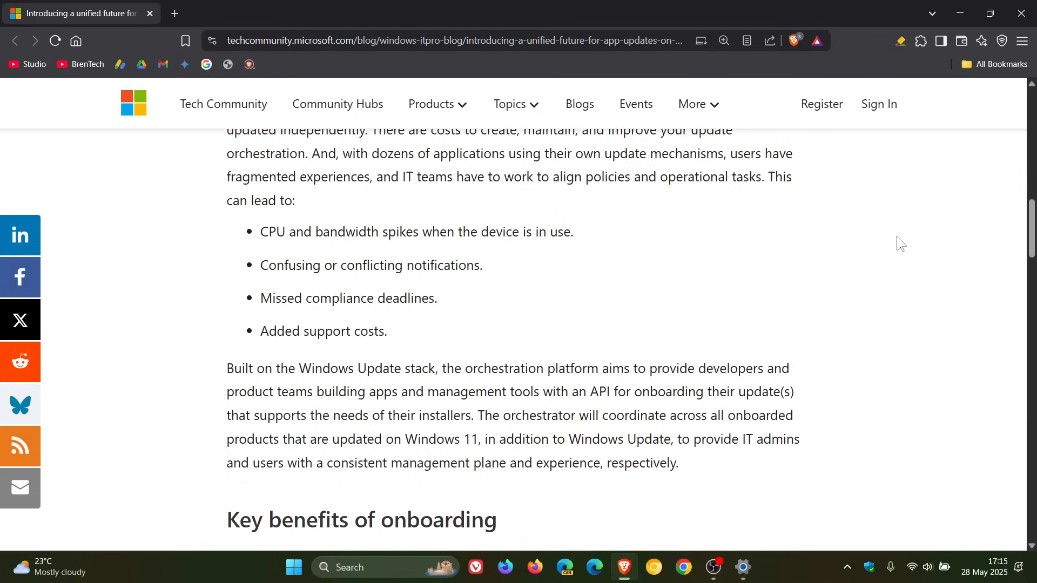
{"action": "scroll", "scroll_direction": "down", "scroll_amount": 3}
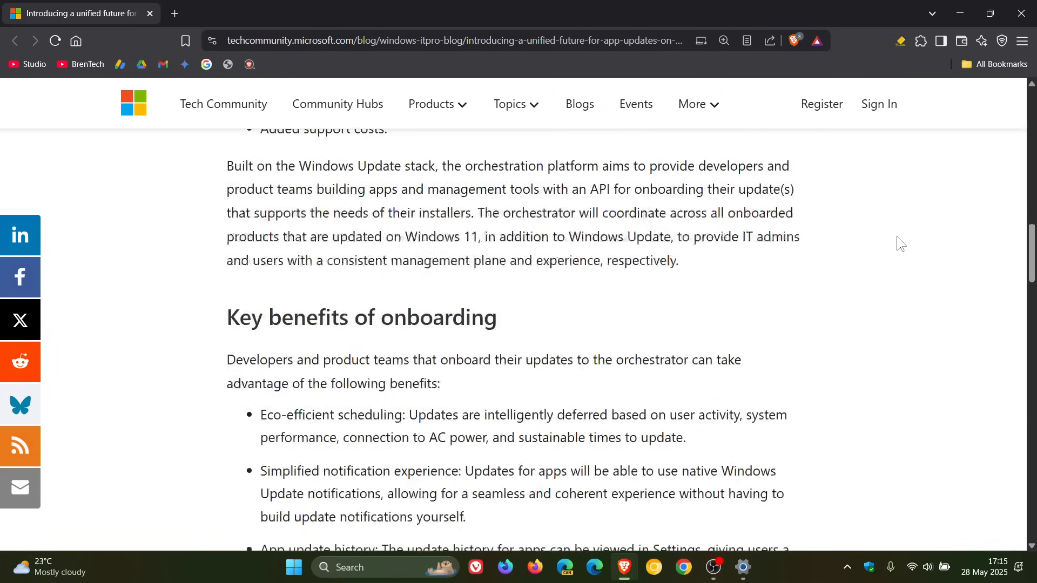
{"action": "scroll", "scroll_direction": "up", "scroll_amount": 3}
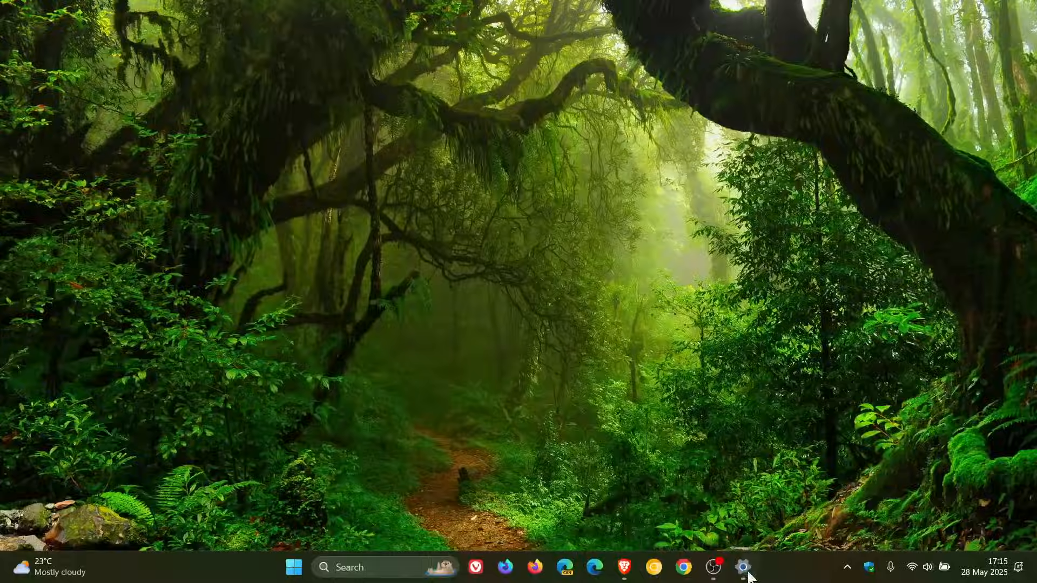
Step: Restore Settings from the taskbar to the Windows Update page
{"action": "left_click", "coordinate": [742, 567]}
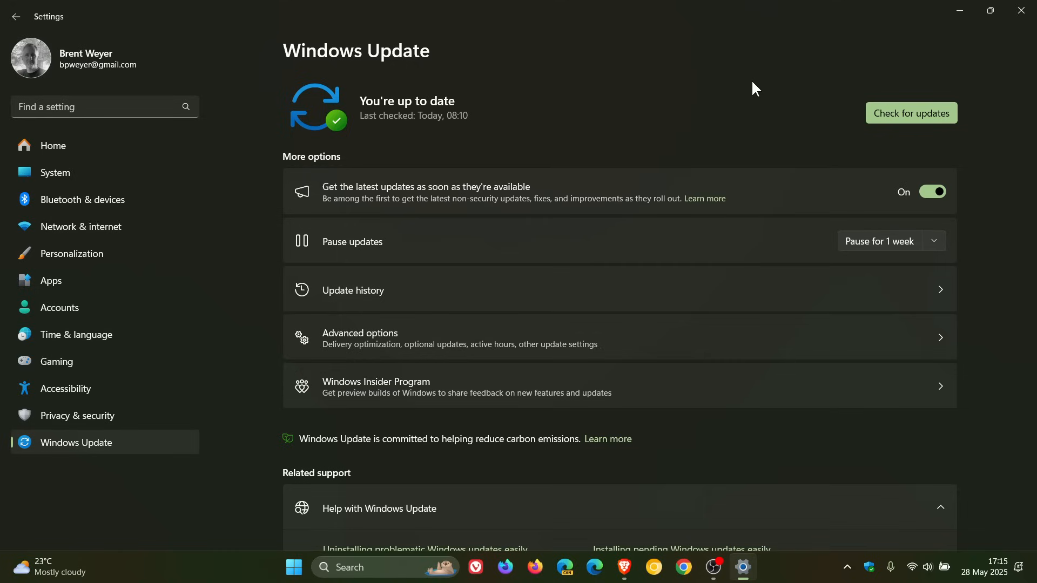
{"action": "mouse_move", "coordinate": [735, 110]}
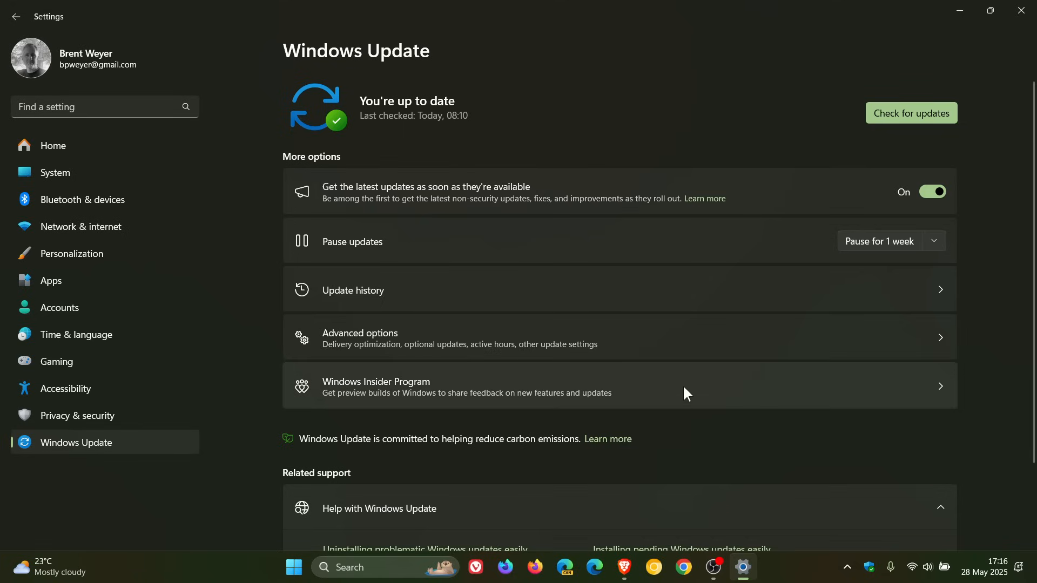
{"action": "mouse_move", "coordinate": [711, 106]}
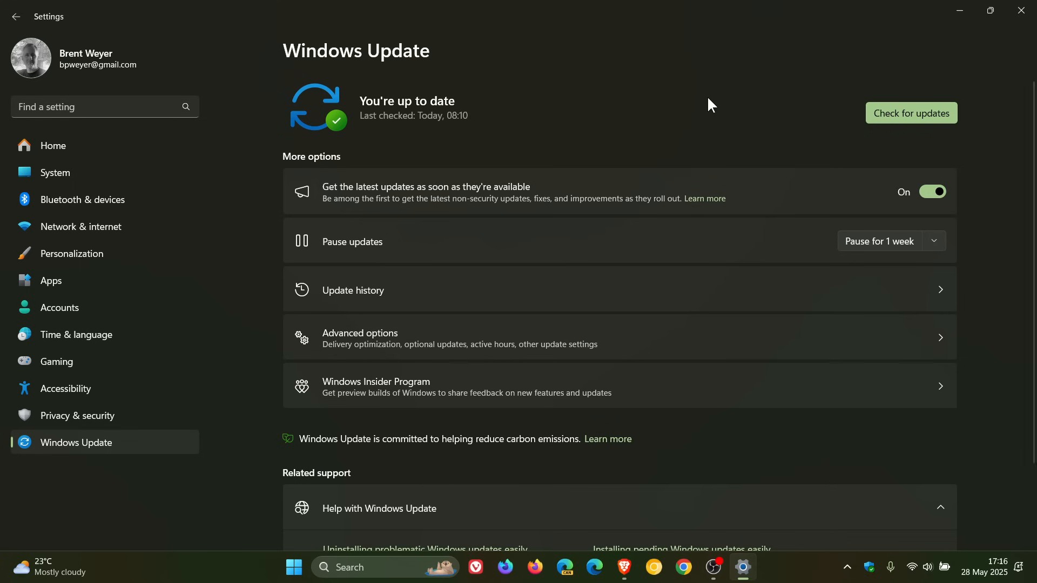
{"action": "mouse_move", "coordinate": [898, 72]}
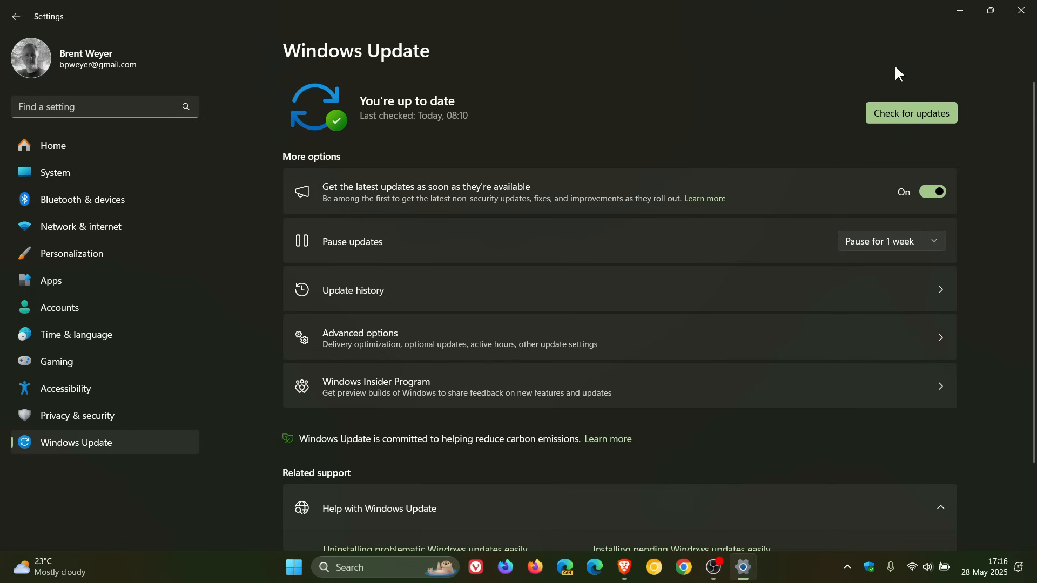